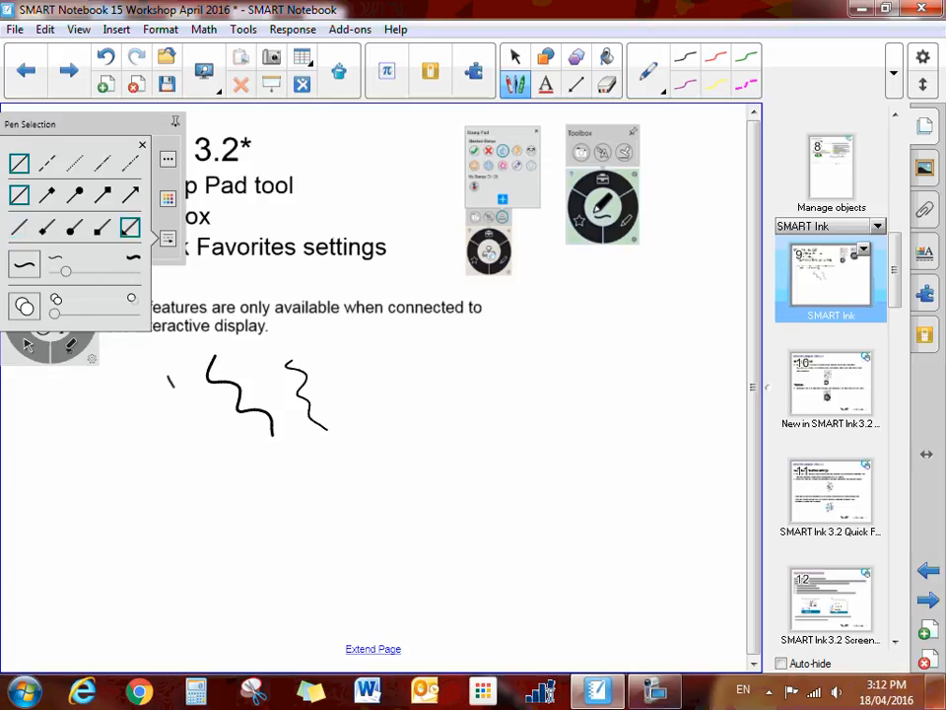
# - Draw a long diagonal freehand line down and right beside the squiggles
pyautogui.moveTo(170, 379); pyautogui.dragTo(249, 483)
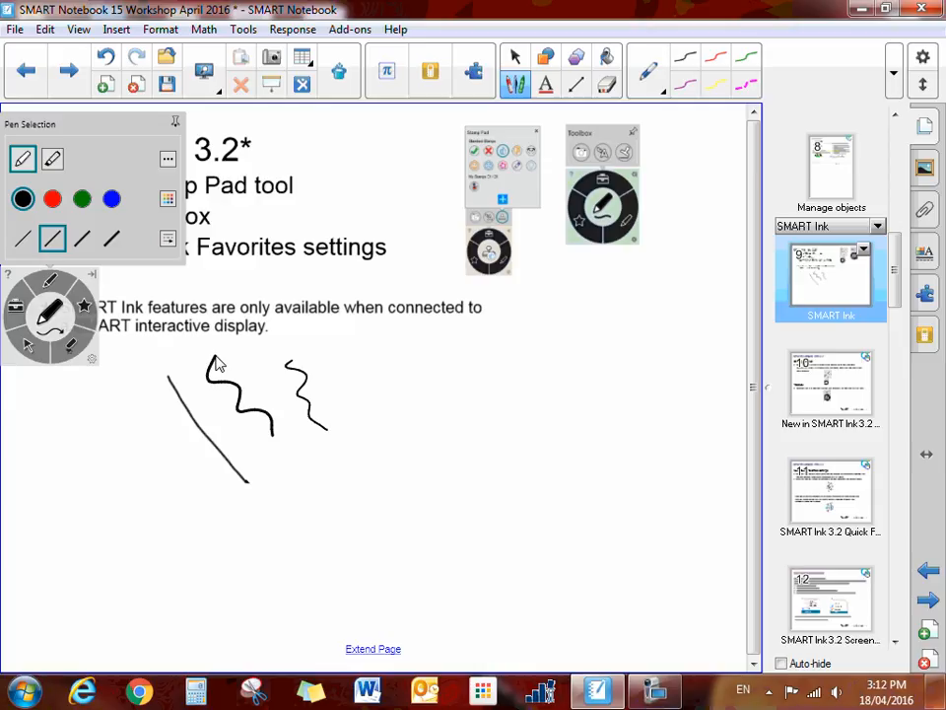
pyautogui.click(167, 159)
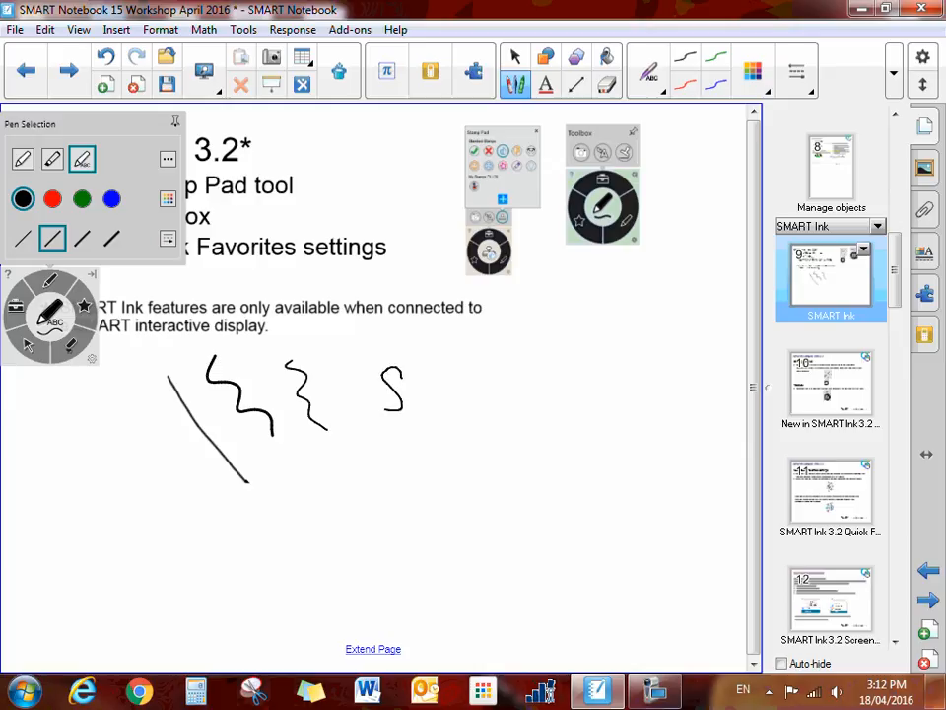
pyautogui.moveTo(377, 374); pyautogui.dragTo(473, 409)
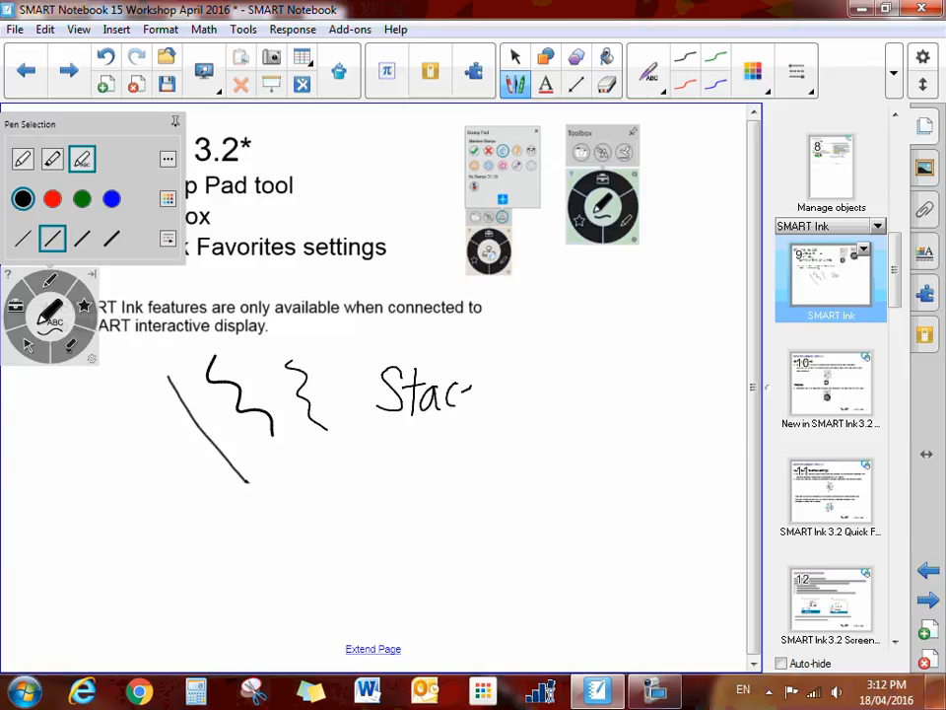
pyautogui.moveTo(473, 389); pyautogui.dragTo(547, 390)
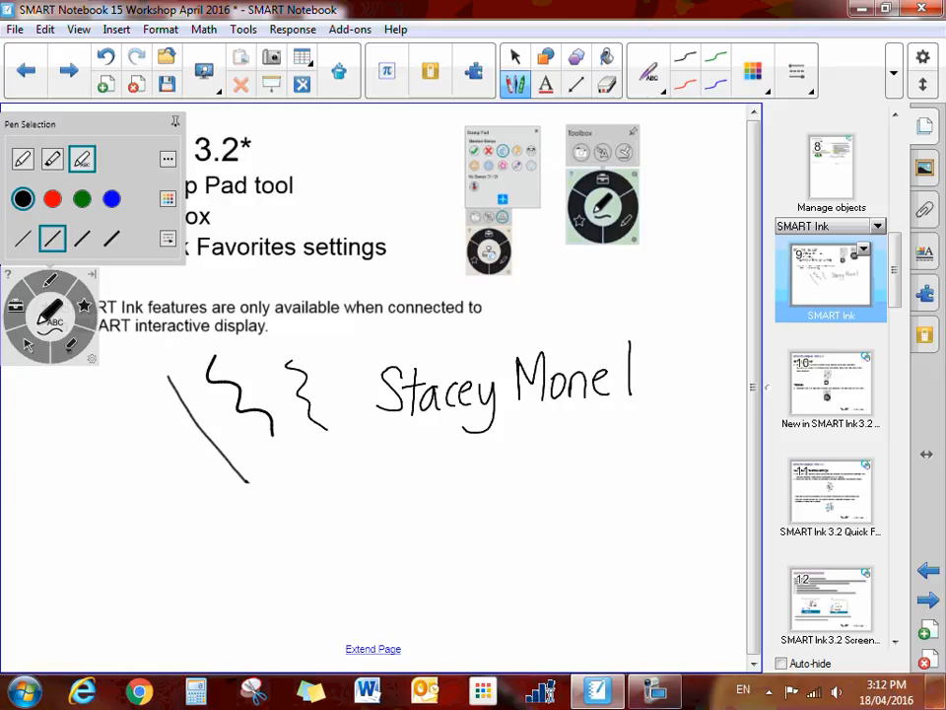
pyautogui.moveTo(630, 384); pyautogui.dragTo(680, 384)
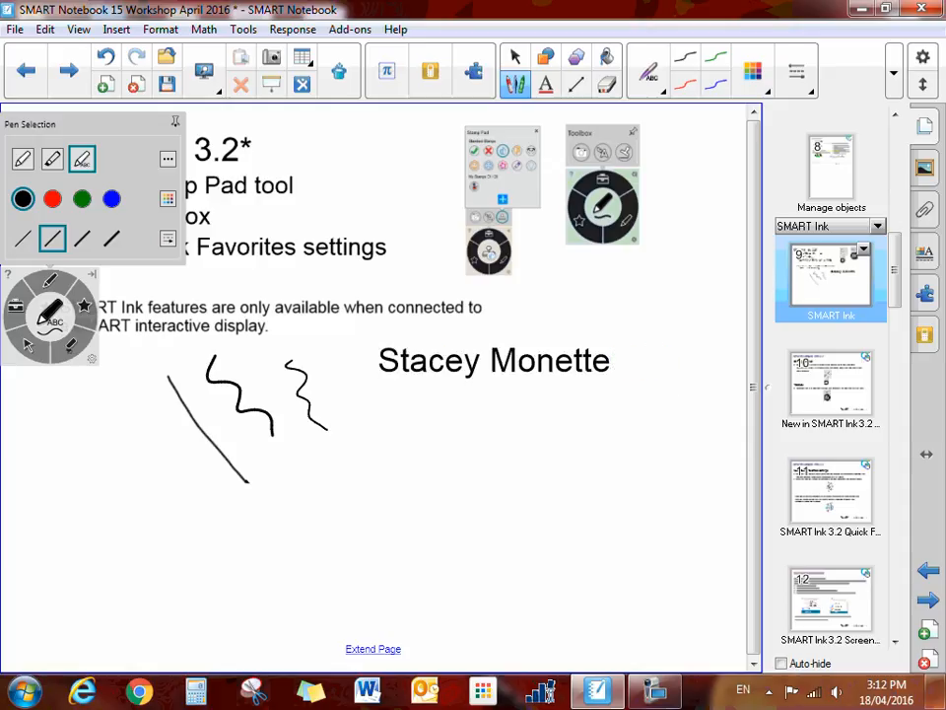
pyautogui.moveTo(215, 353)
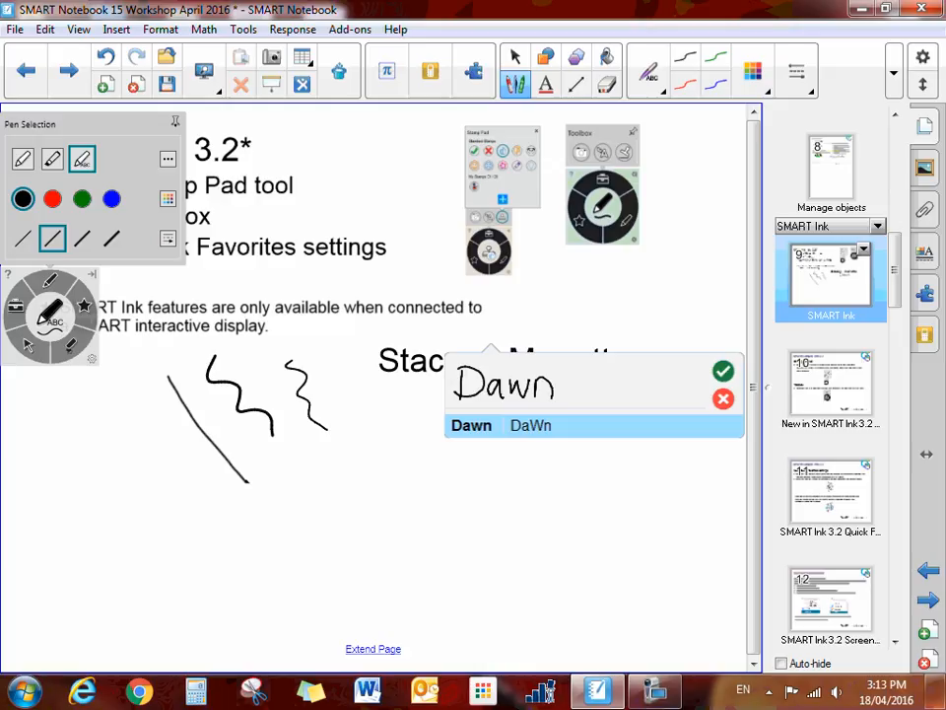
pyautogui.click(723, 370)
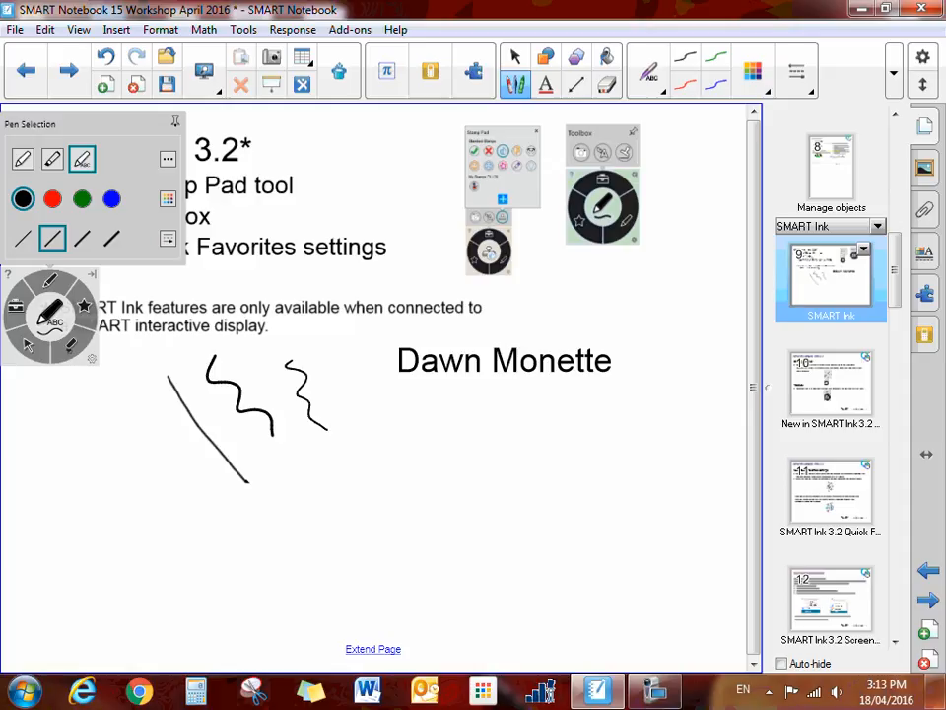
# - Correct the word 'Dawn' to 'Stacey' in its edit box
pyautogui.doubleClick(438, 360)
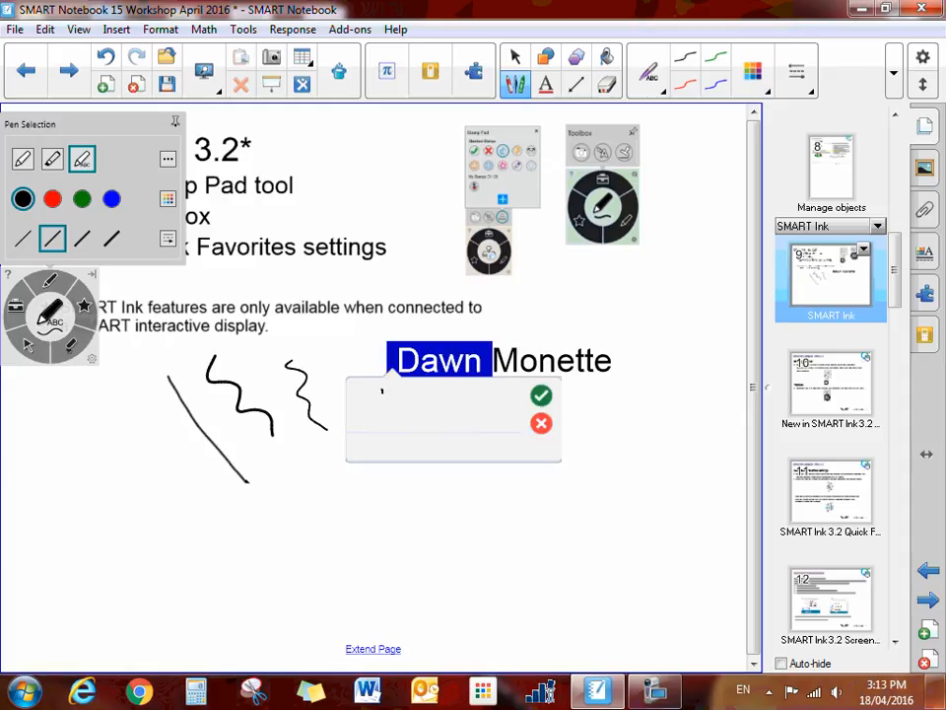
pyautogui.write('Stacey')
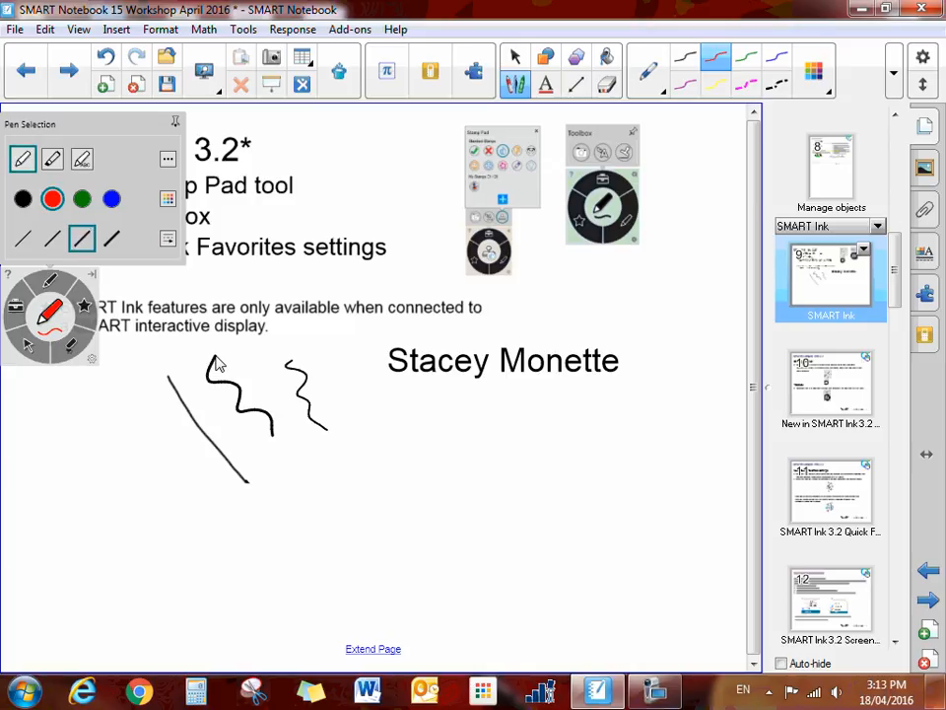
# - Select the Text Pen from the pen type dropdown
pyautogui.click(515, 56)
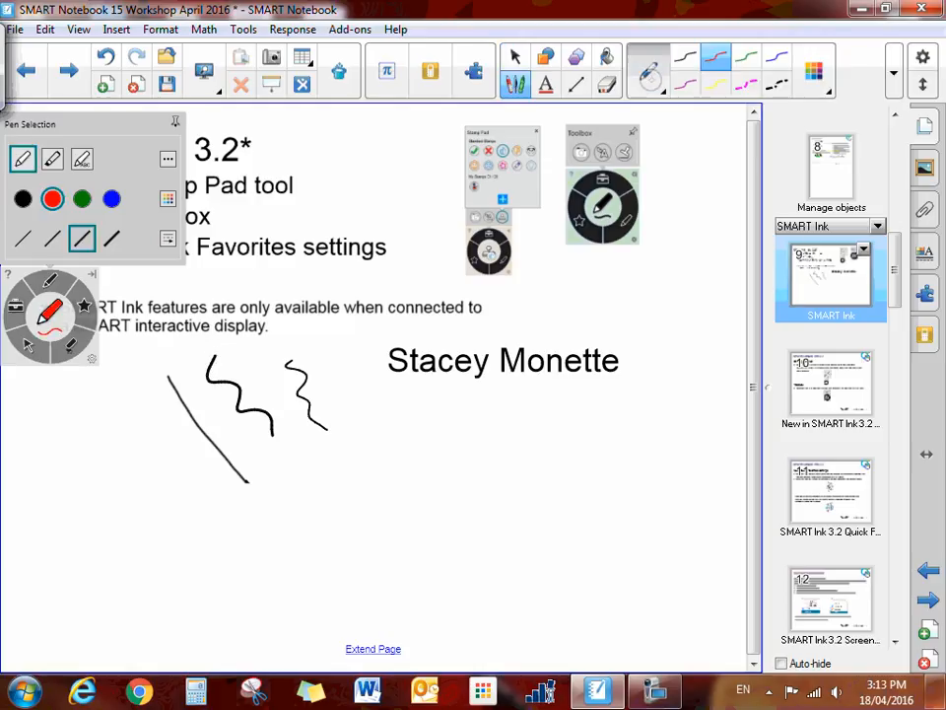
pyautogui.click(649, 71)
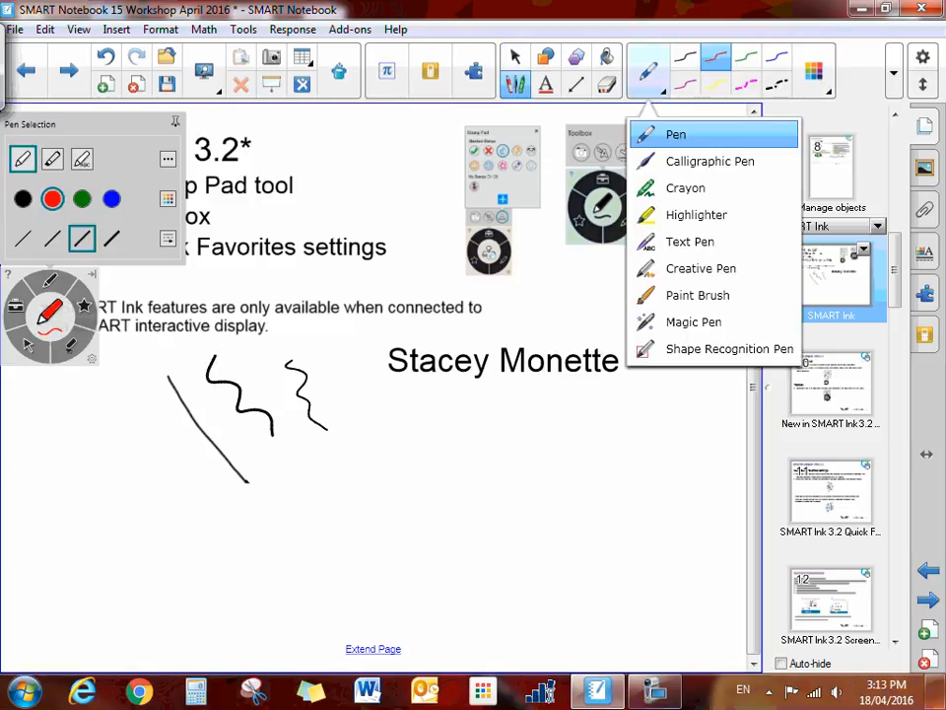
pyautogui.click(690, 242)
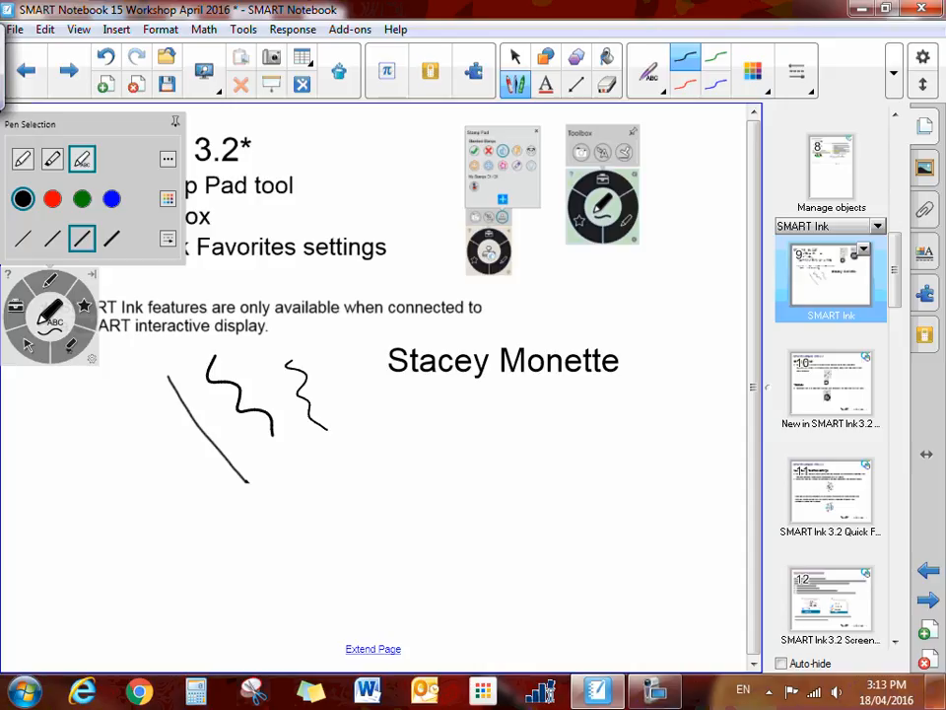